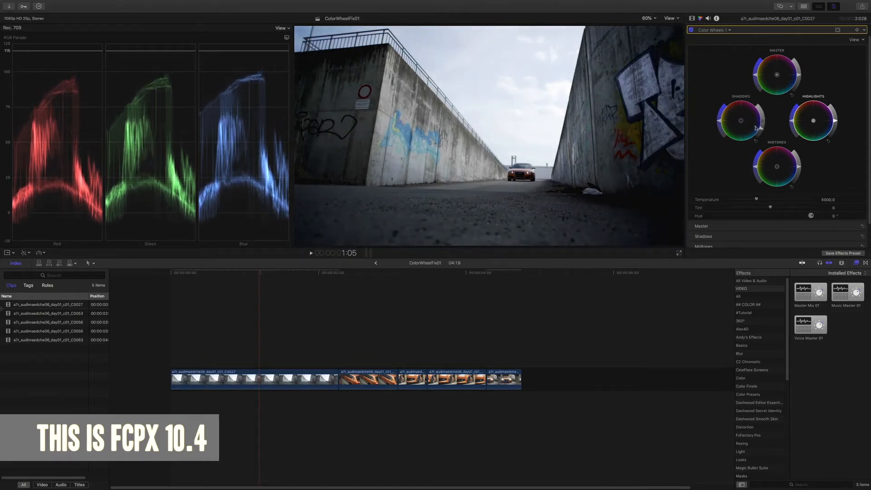
Select the street clip at the timeline start and scrub the playhead into it.
drag(741, 121, 733, 101)
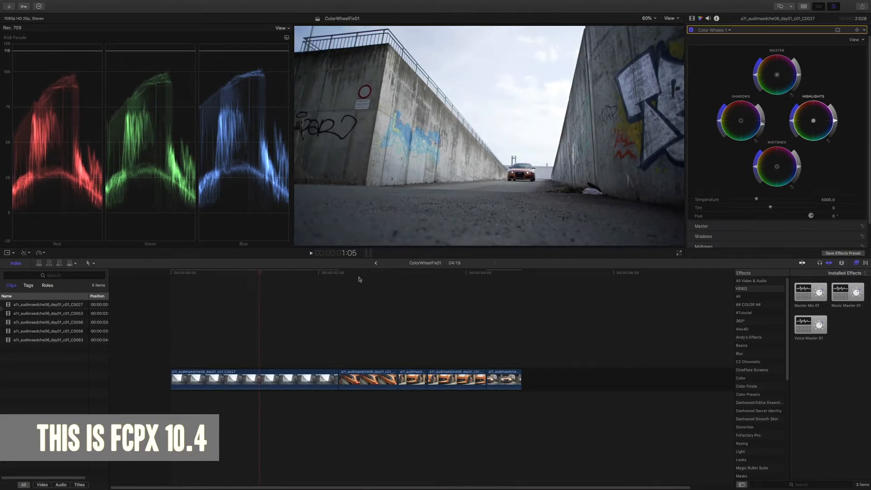
click(507, 272)
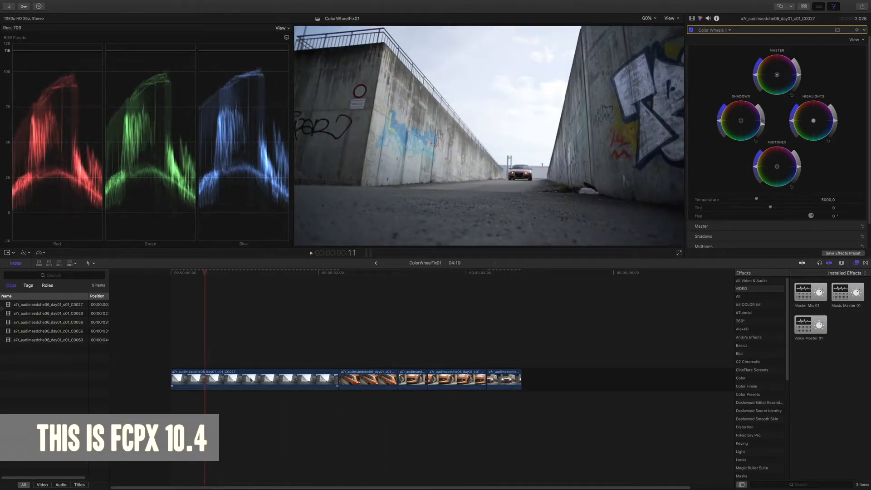
click(250, 379)
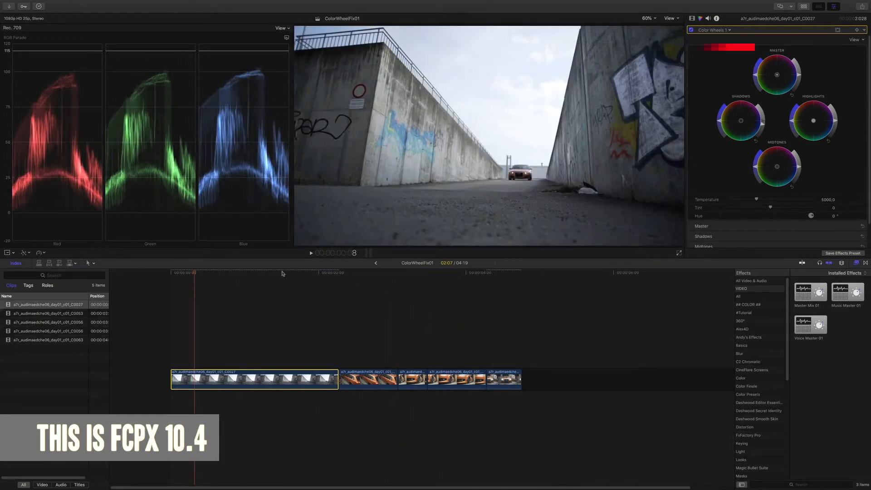
click(271, 273)
text(1:00)
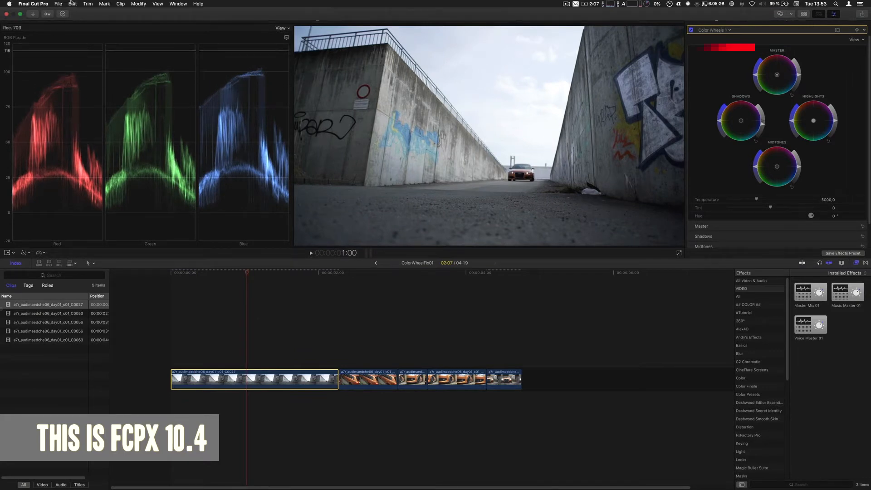
Show the street clip's Compositing, Transform and Crop settings in the Video Inspector.
click(57, 4)
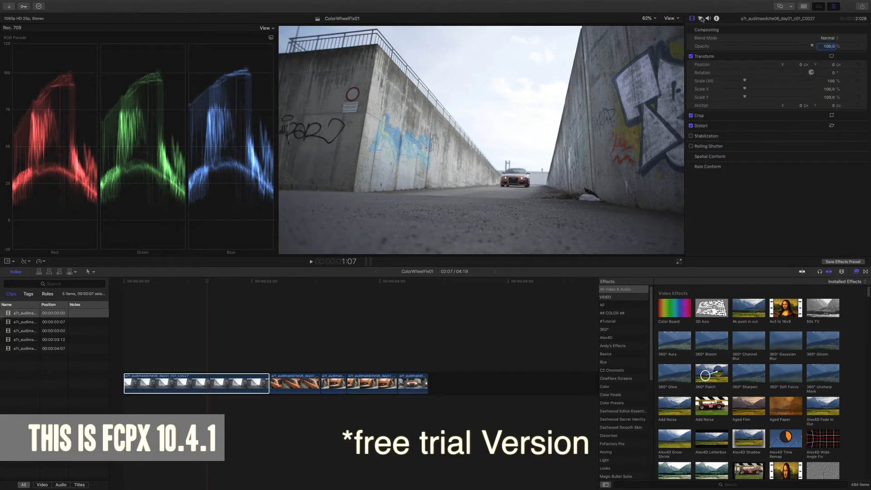
Add a Color Wheels correction to the street clip, then select the orange car clip.
click(701, 18)
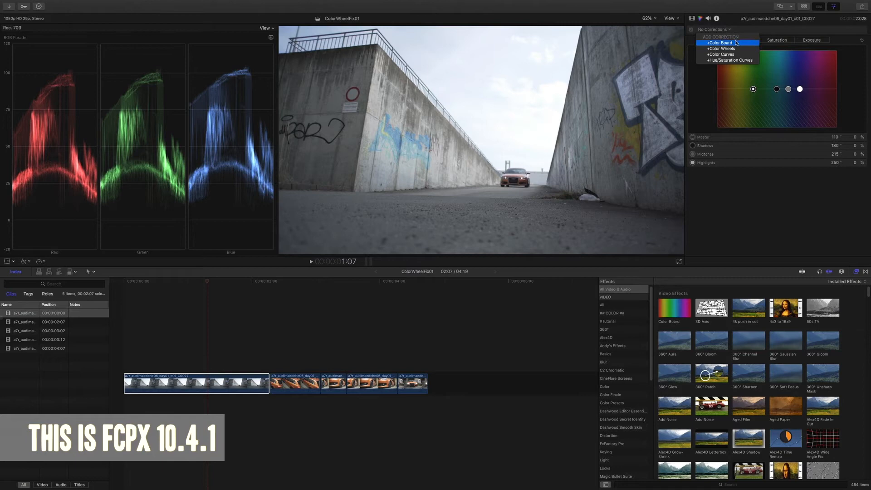
click(719, 48)
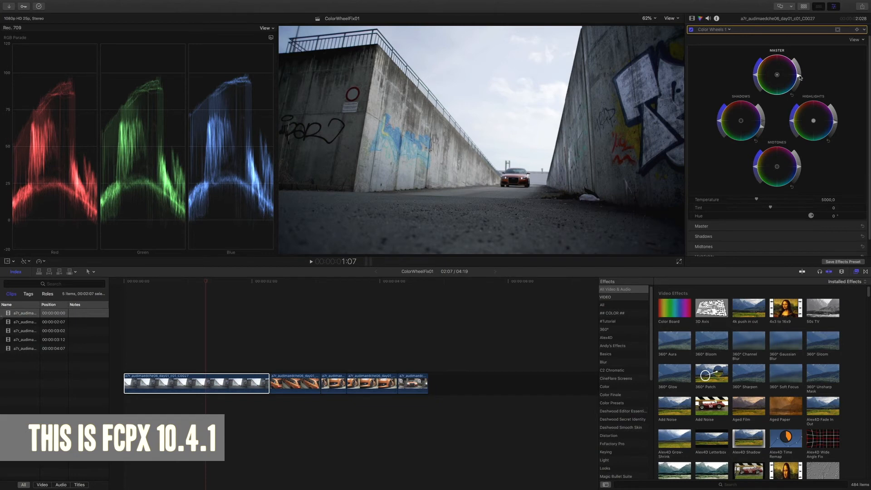
click(292, 281)
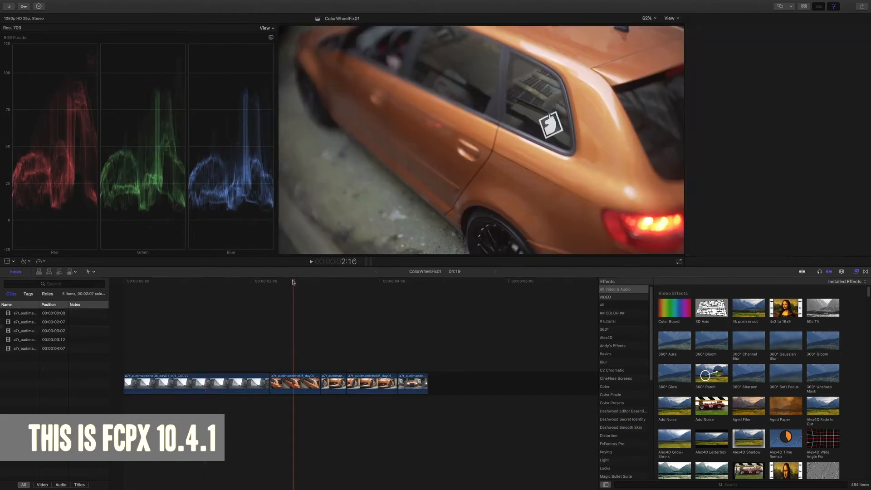
click(294, 383)
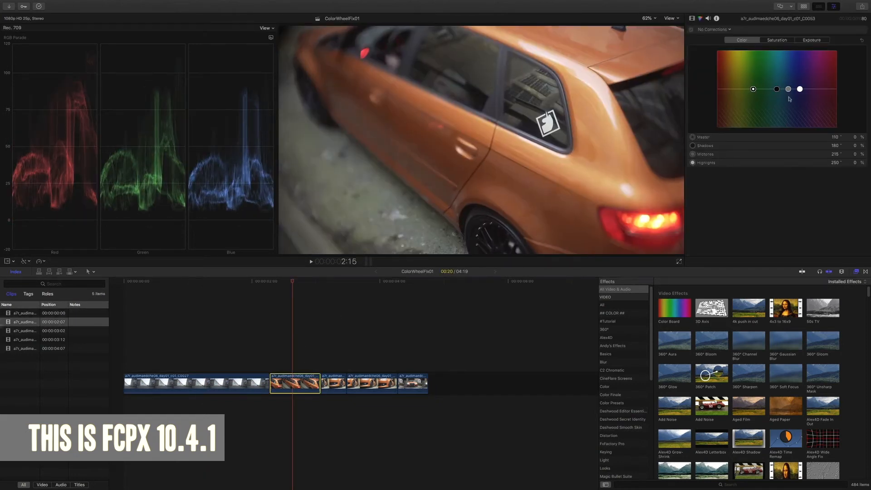